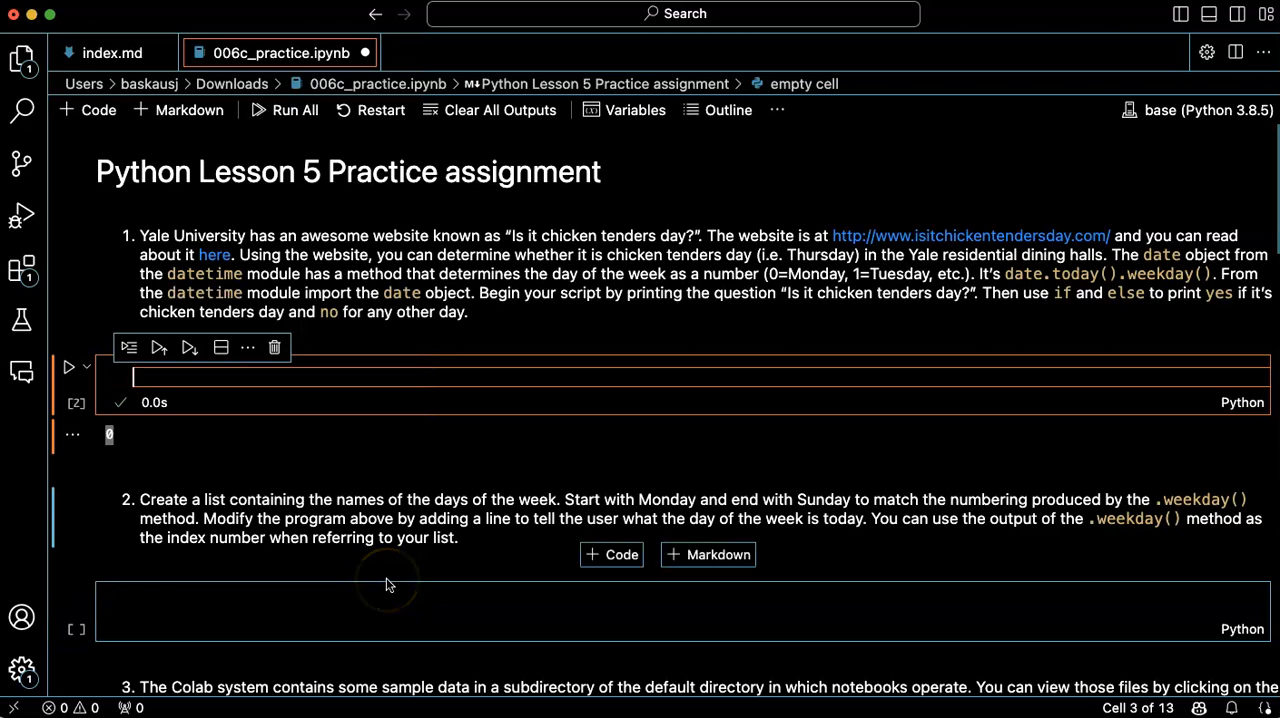
{"action": "mouse_move", "coordinate": [1131, 308]}
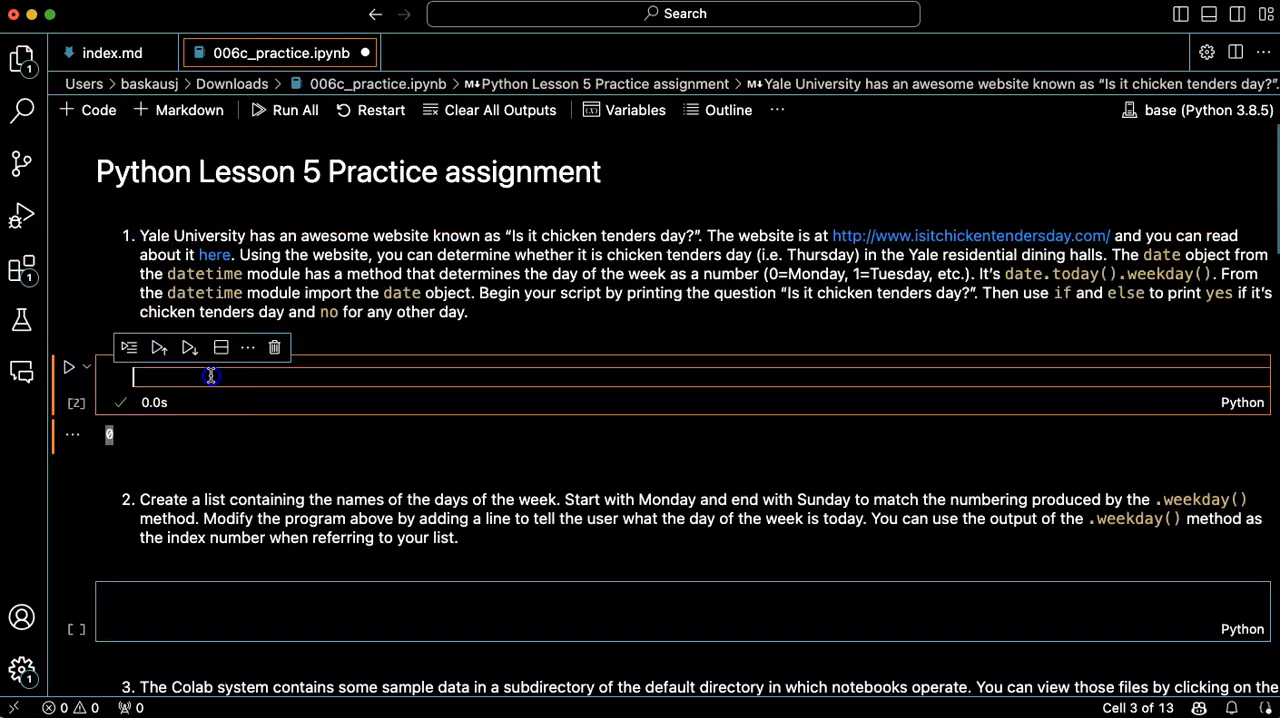
Step: Enter todays_day = date.today().weekday() in the empty first code cell
{"action": "type", "text": "to"}
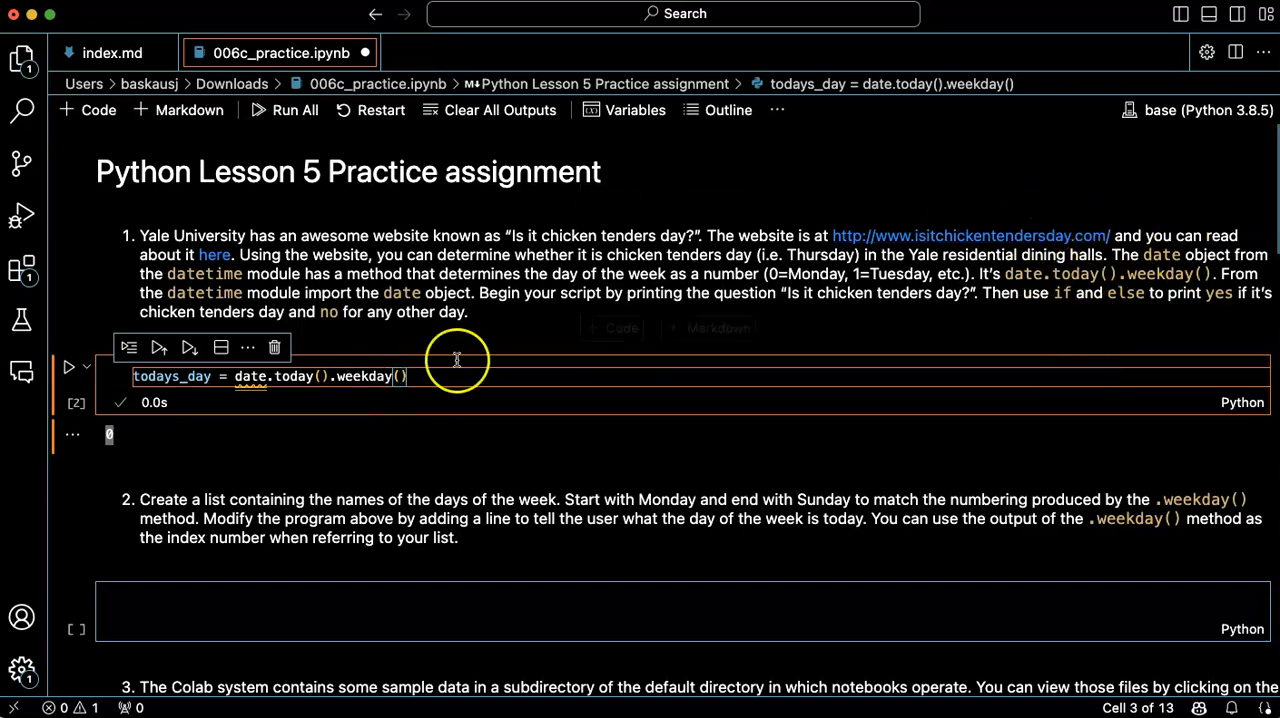
{"action": "mouse_move", "coordinate": [230, 312]}
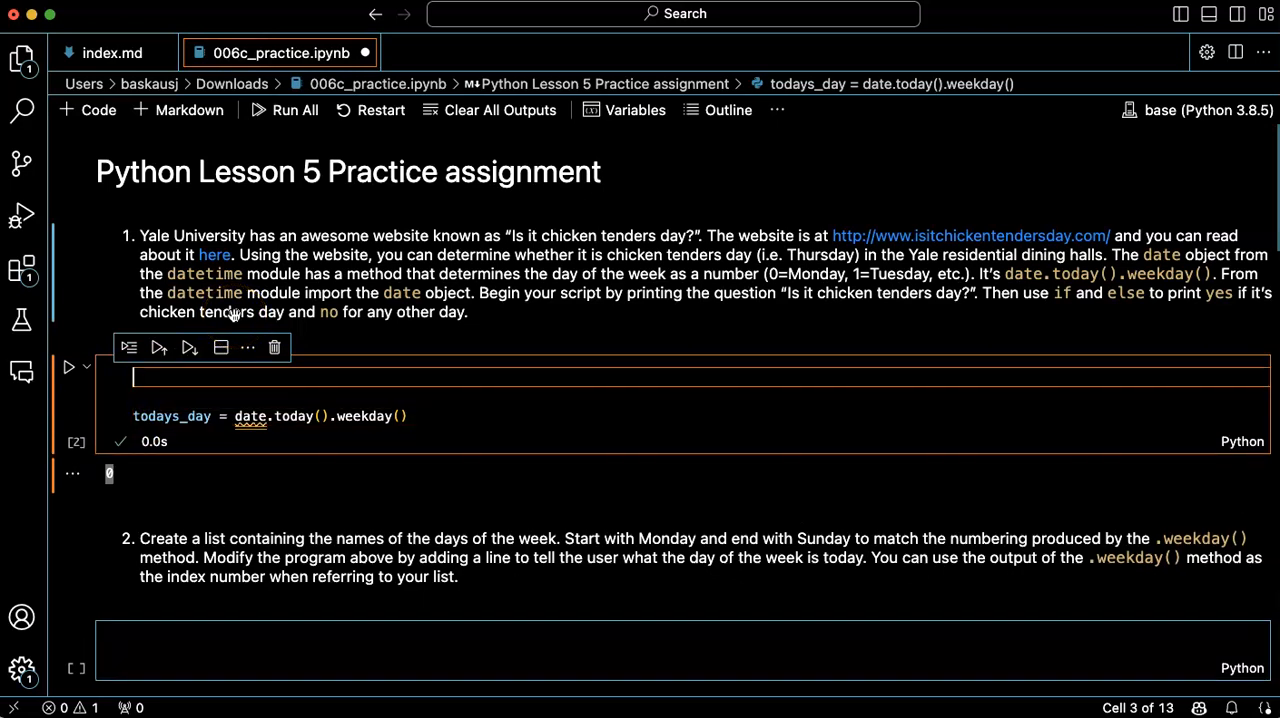
{"action": "mouse_move", "coordinate": [250, 416]}
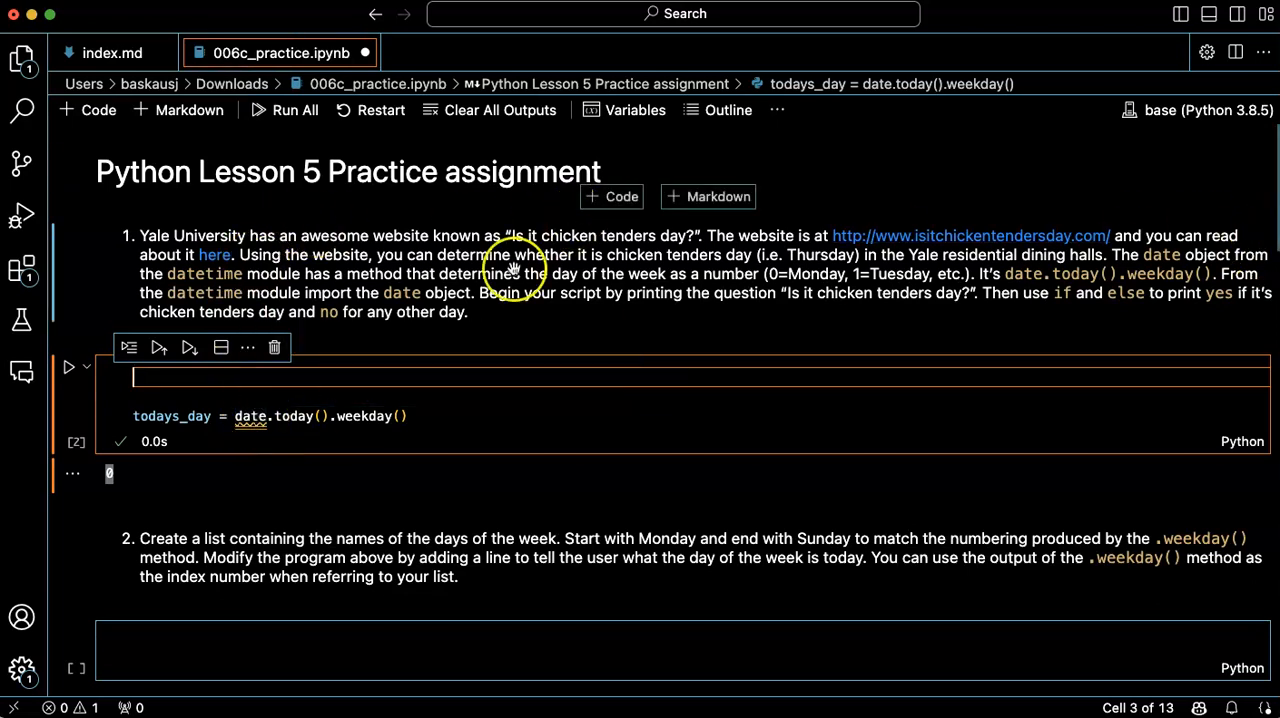
{"action": "mouse_move", "coordinate": [415, 402]}
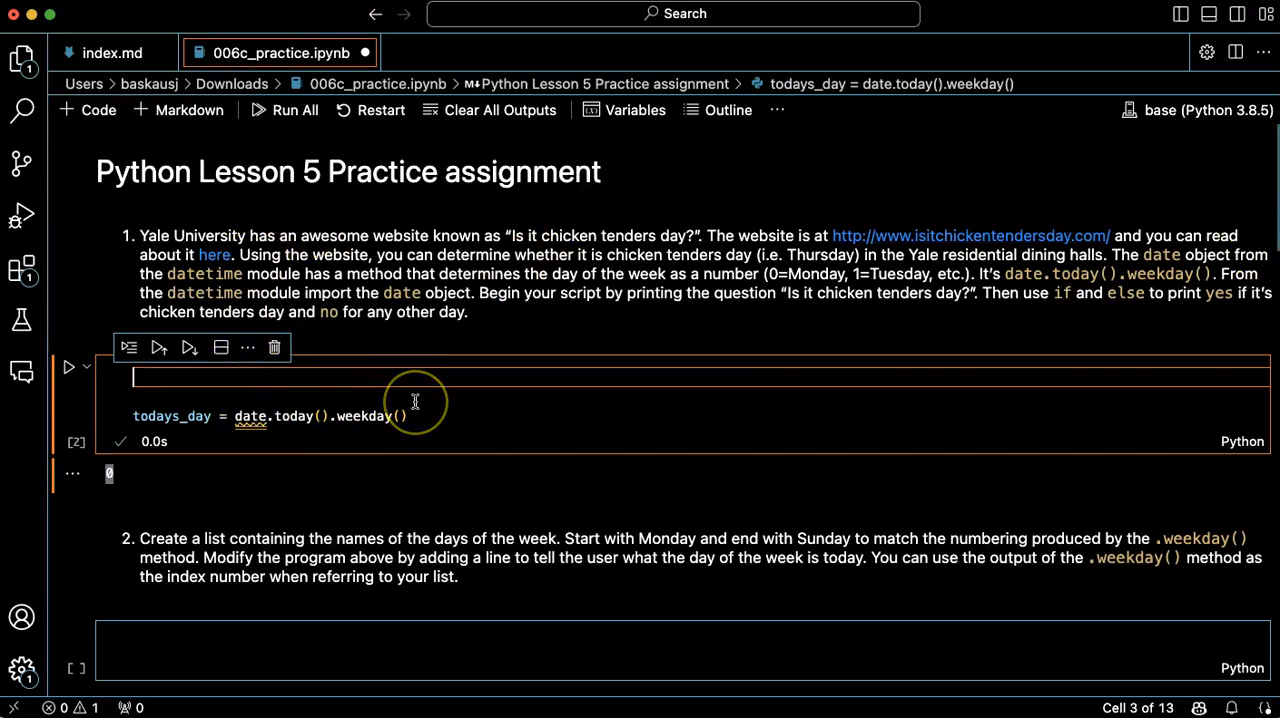
Step: Add 'from datetime import date' and print(todays_day), then run the cell to output 0
{"action": "type", "text": "from datetime import date"}
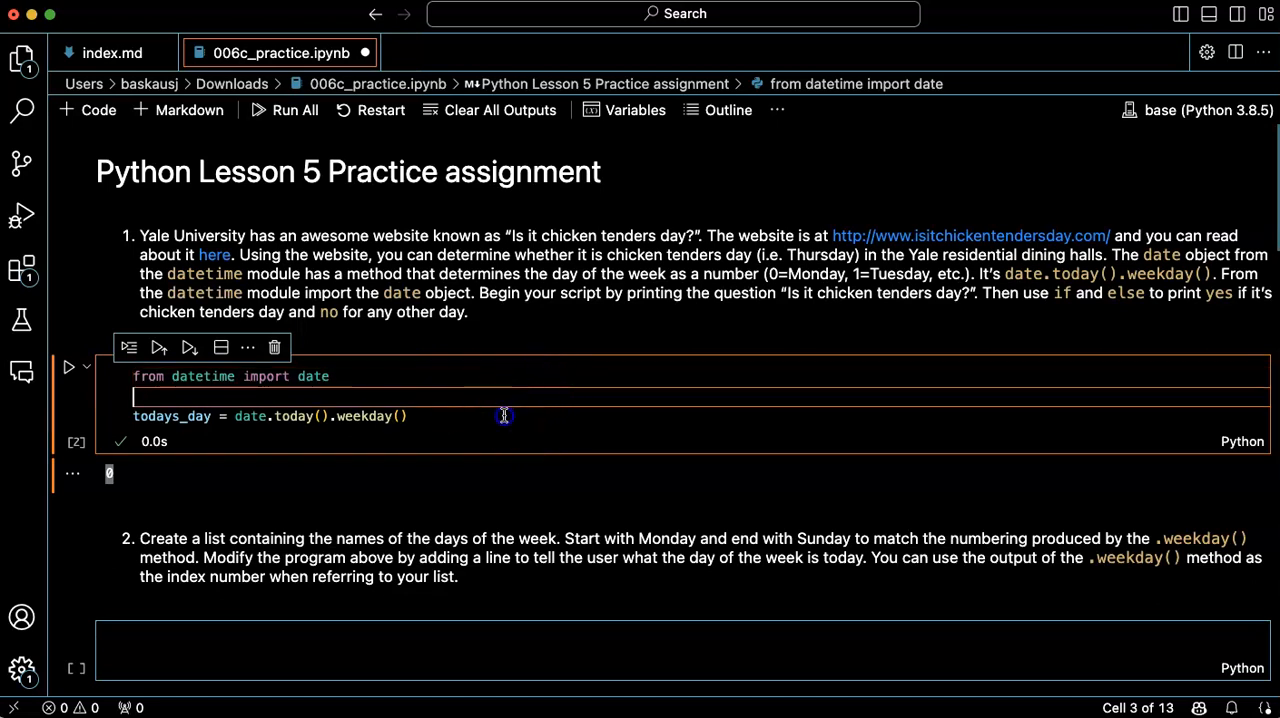
{"action": "type", "text": "if todays_day == 0:"}
{"action": "type", "text": "print(todays_day)"}
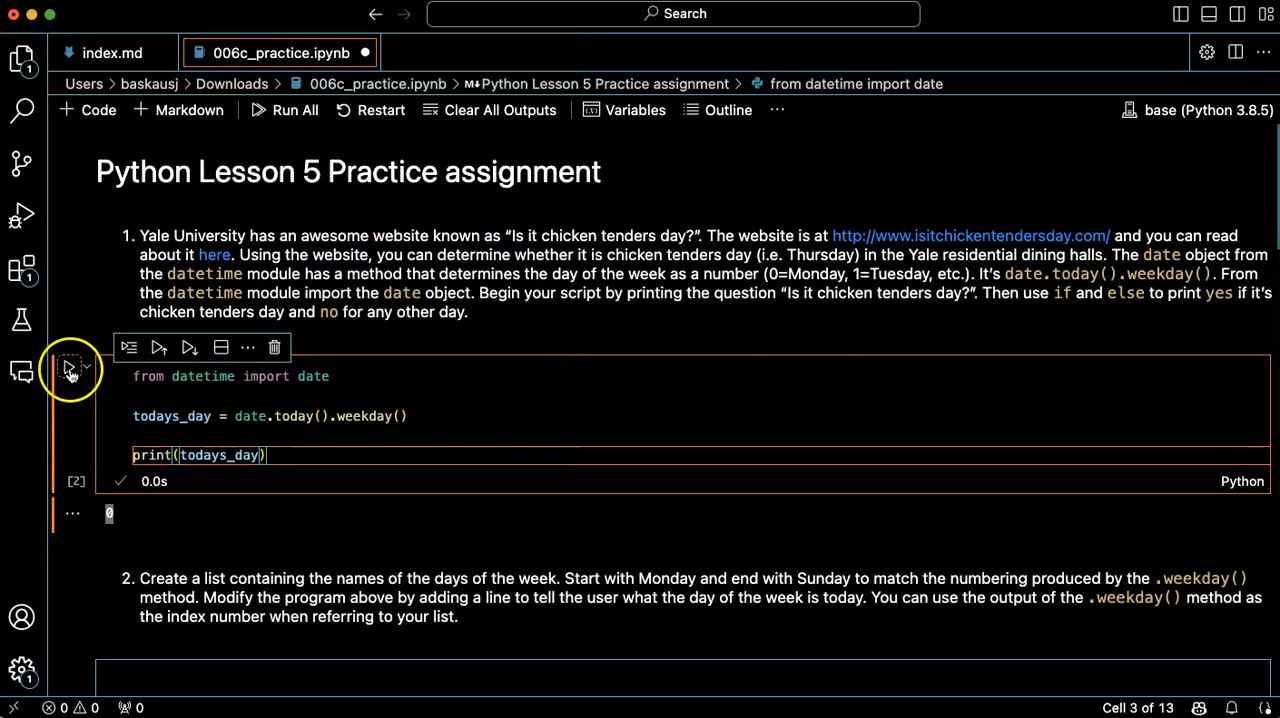
{"action": "left_click", "coordinate": [68, 367]}
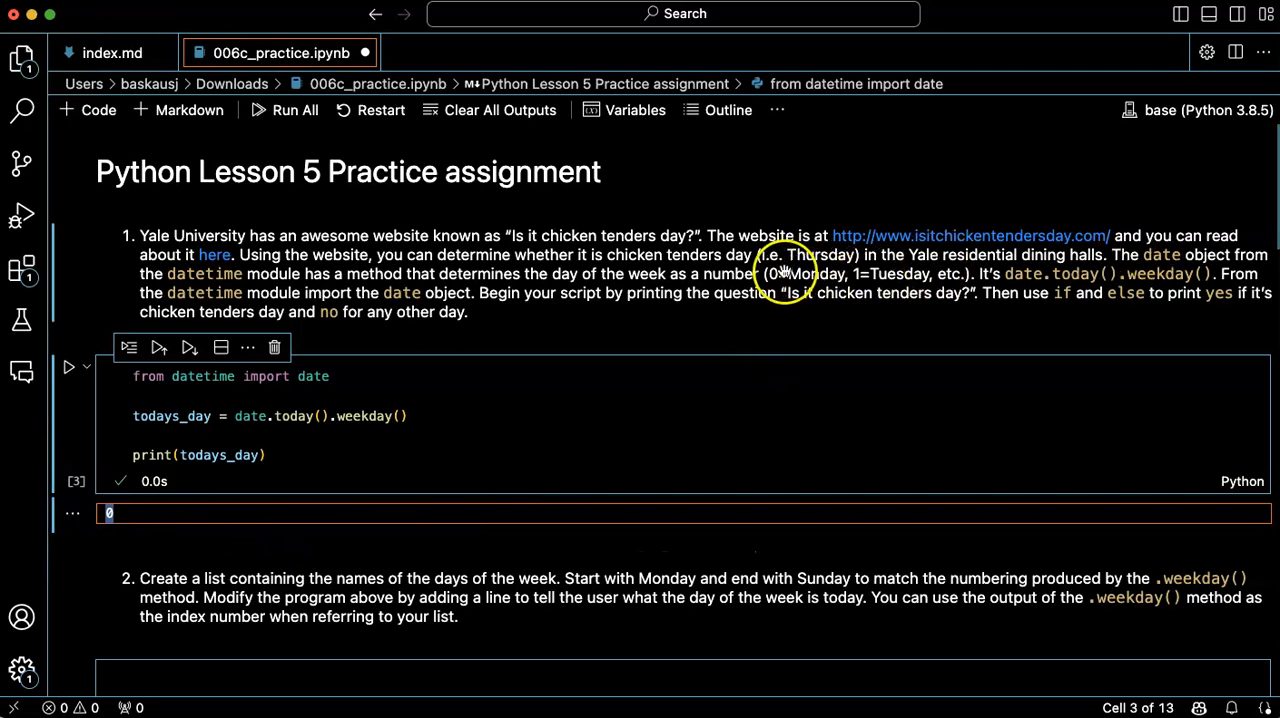
{"action": "mouse_move", "coordinate": [580, 387]}
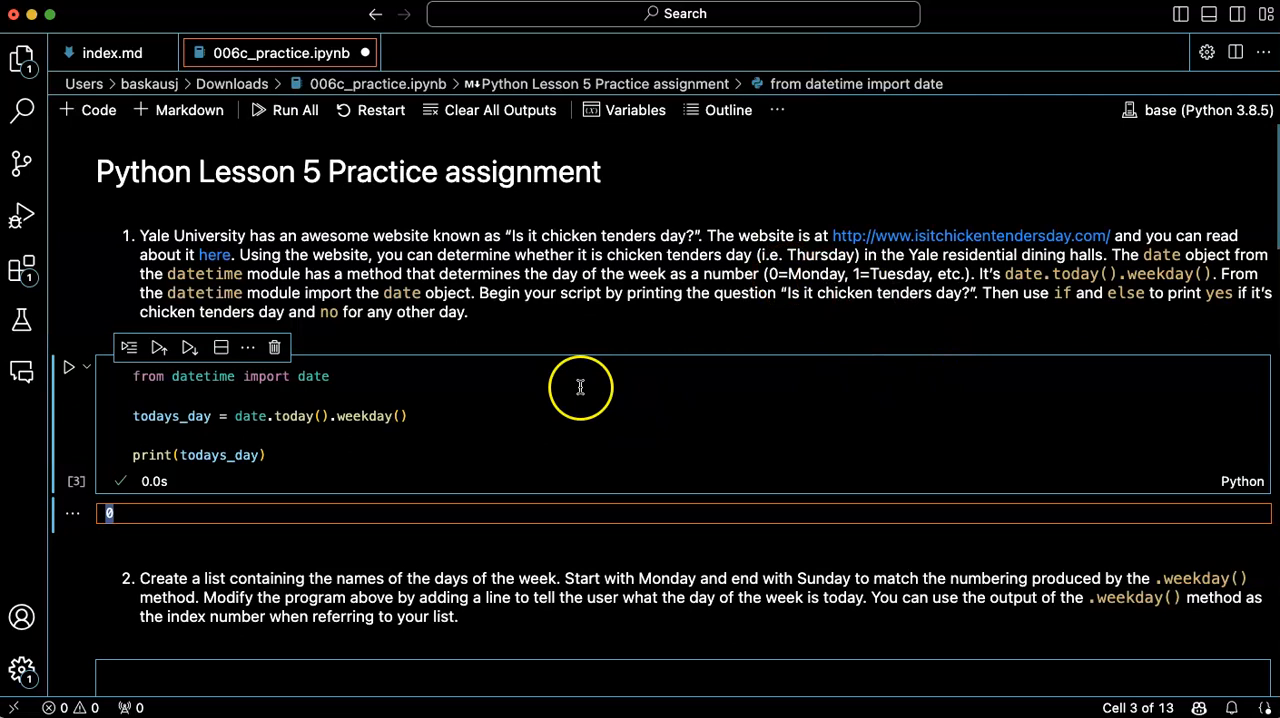
Step: Replace print(todays_day) with print('Is it Chicken Tenders Day?') and print('Today is day', todays_day)
{"action": "left_click", "coordinate": [270, 455]}
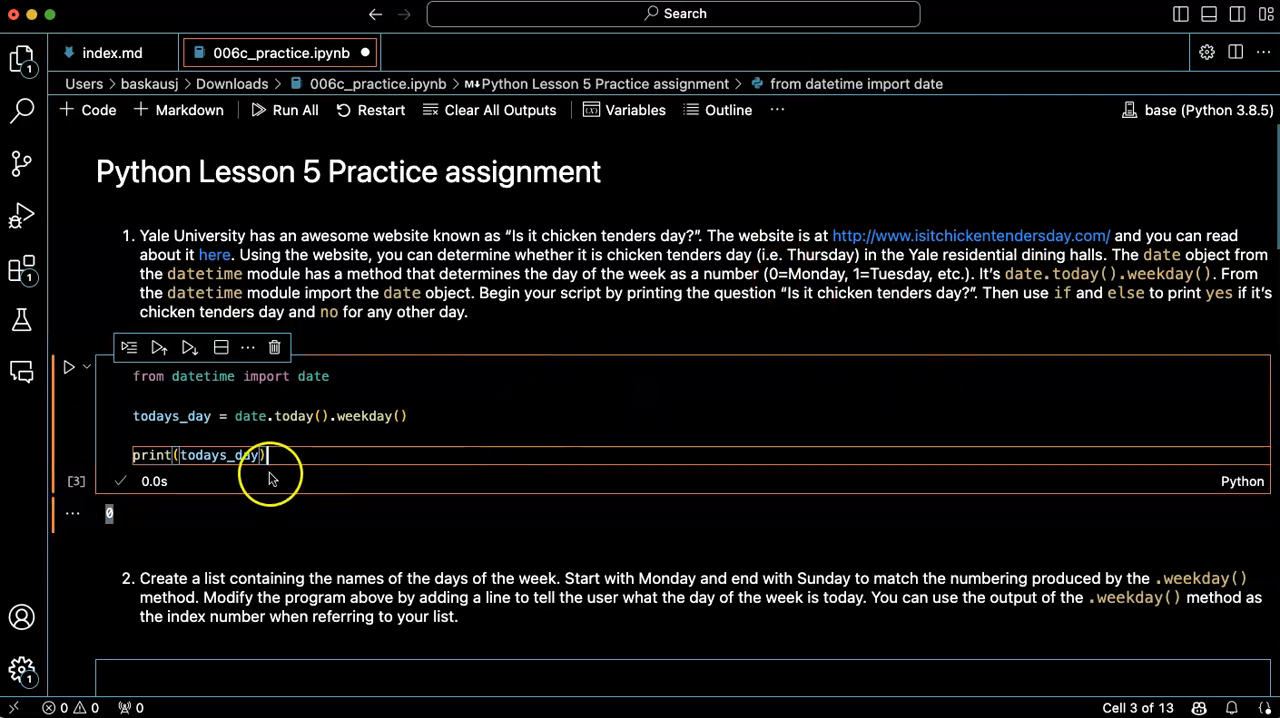
{"action": "type", "text": "if todays_day == 0:"}
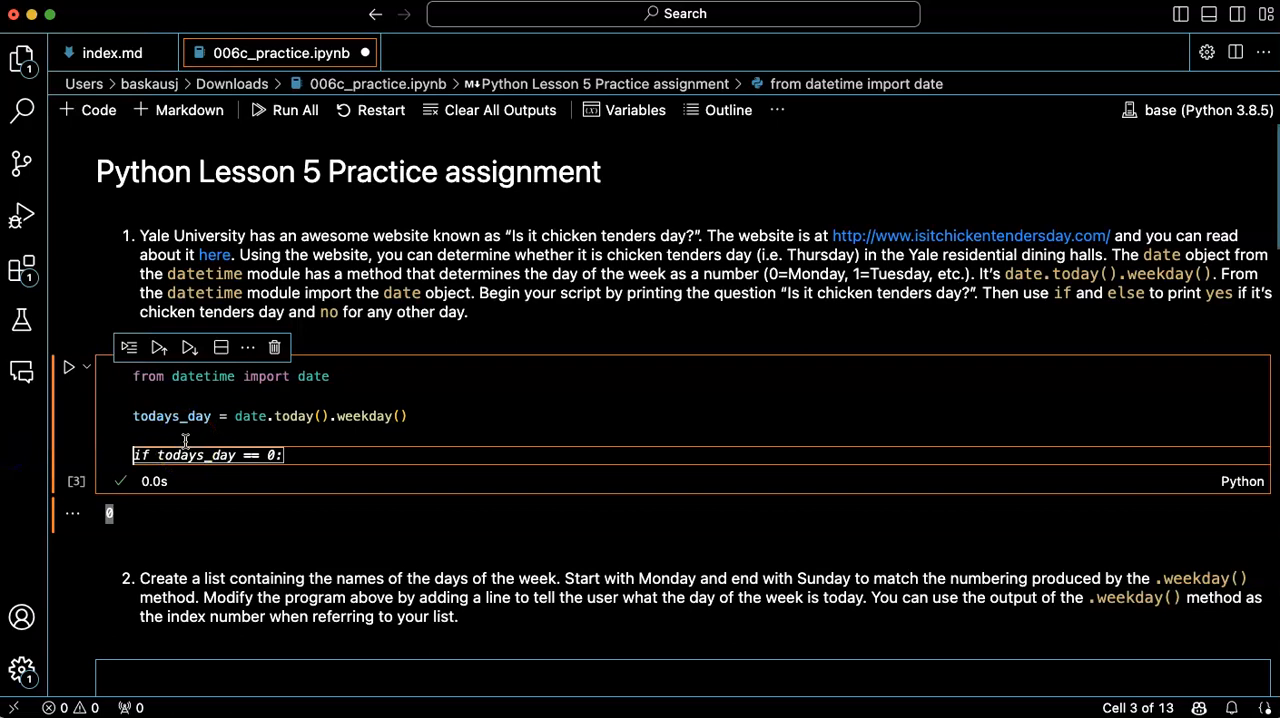
{"action": "type", "text": "p"}
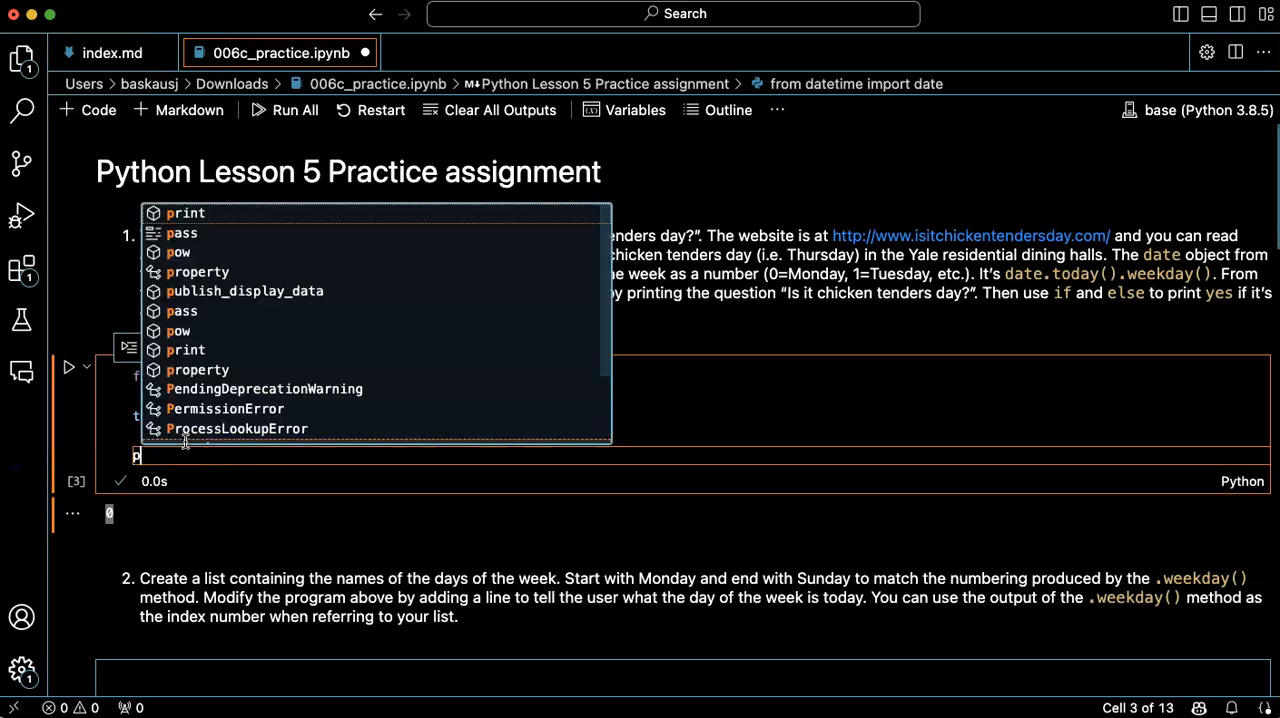
{"action": "type", "text": "rint(todays_day)"}
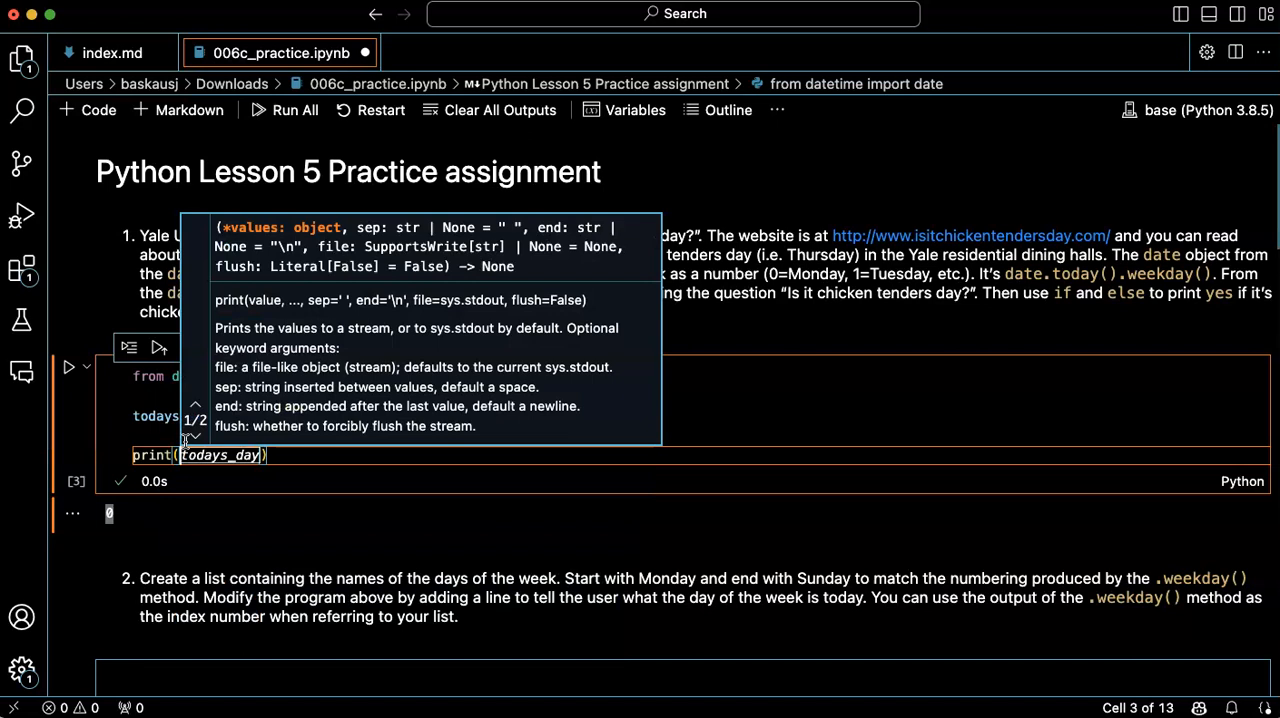
{"action": "type", "text": "Is')"}
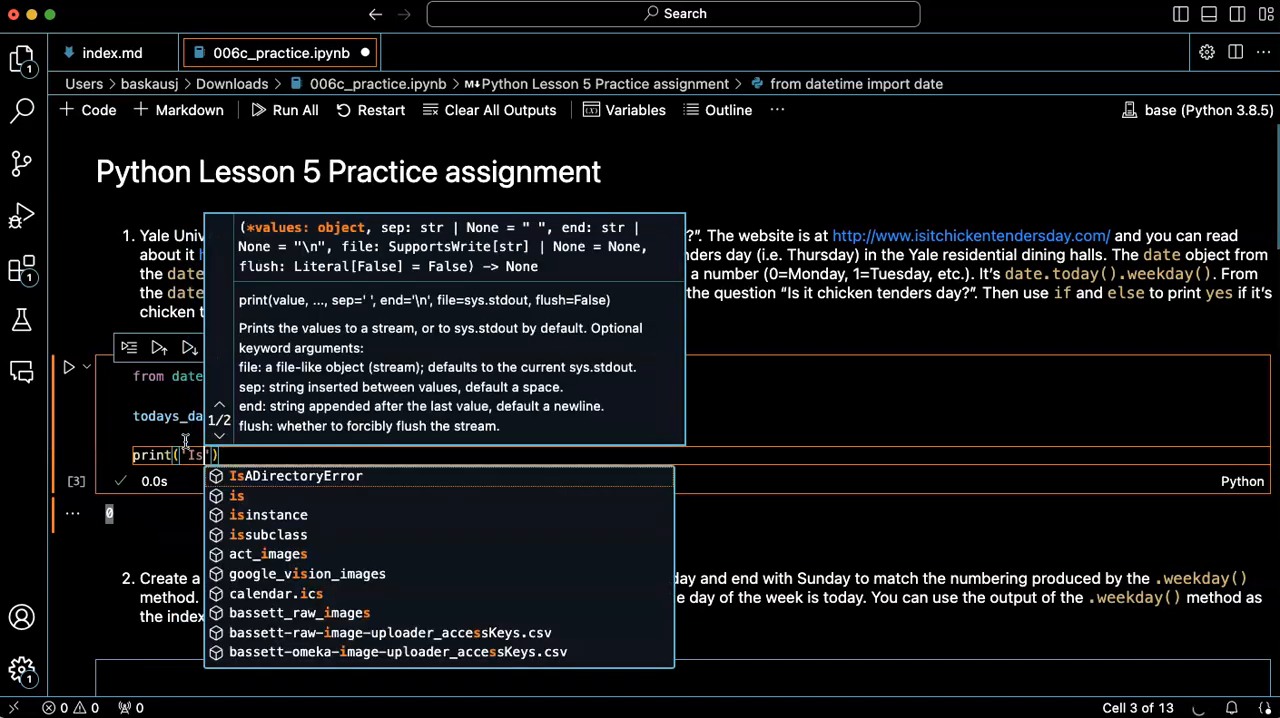
{"action": "type", "text": "the weekend?"}
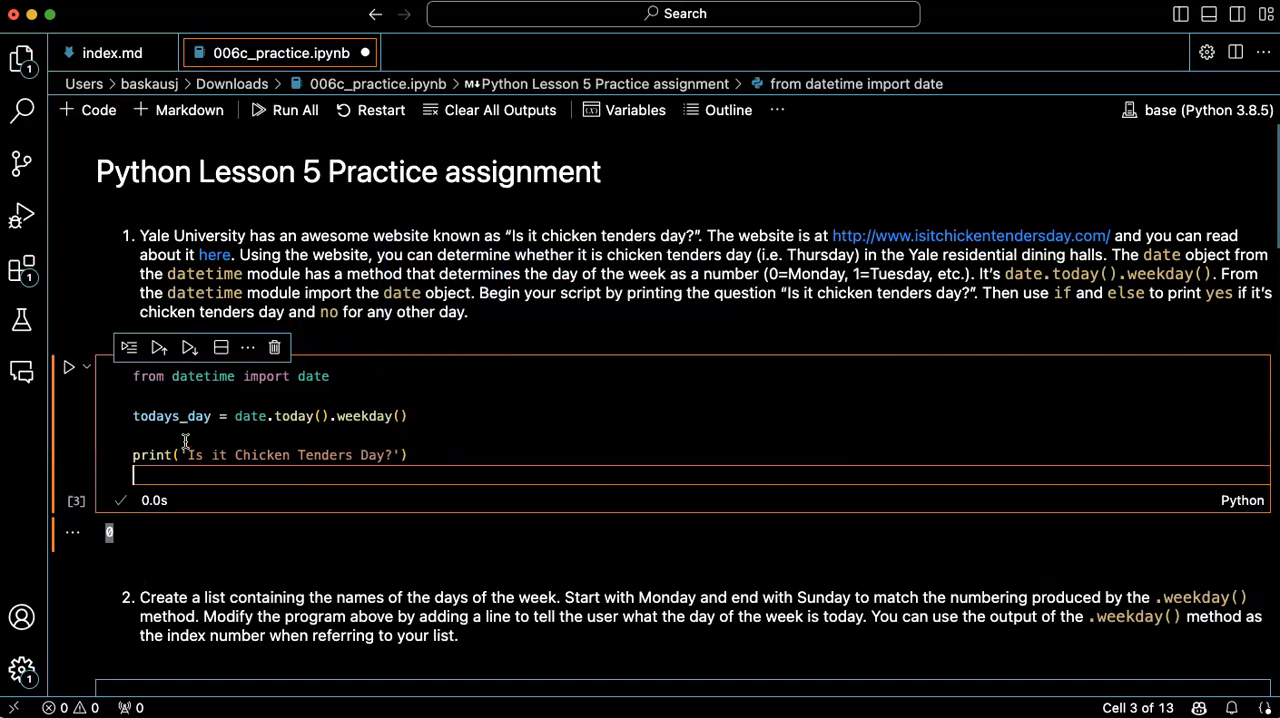
{"action": "type", "text": "print('Today is day', todays_day)"}
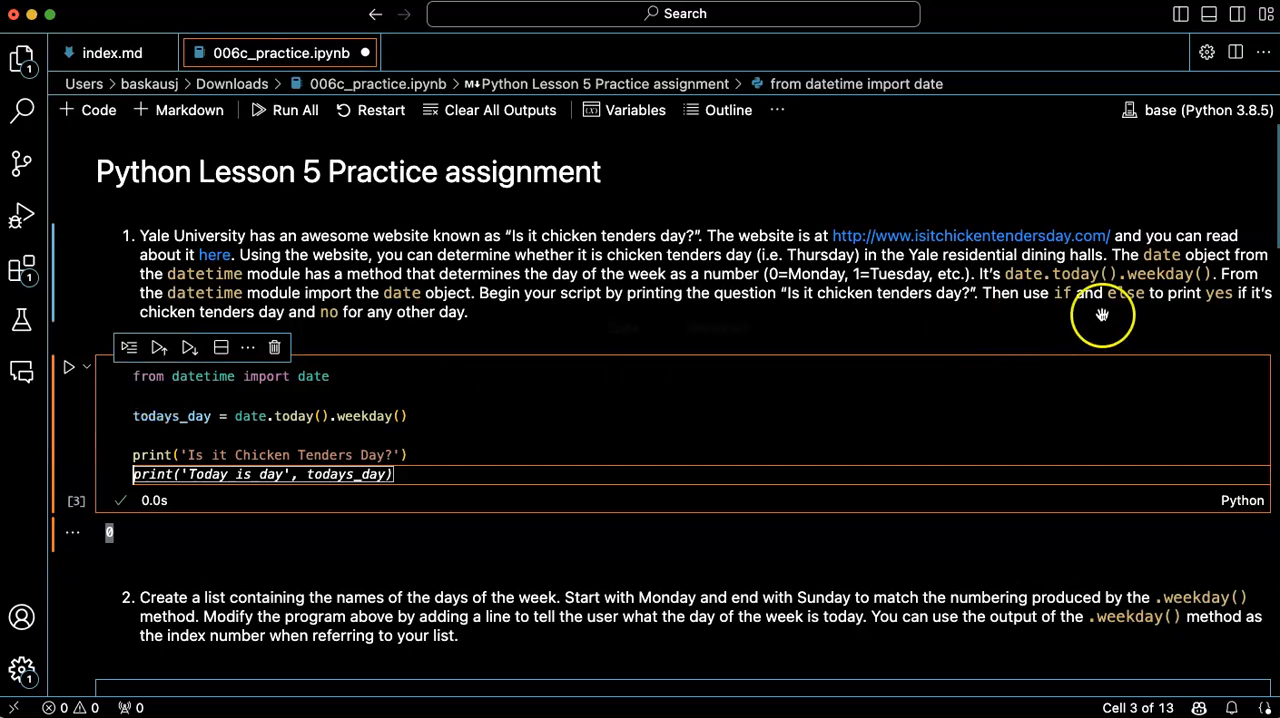
{"action": "mouse_move", "coordinate": [840, 285]}
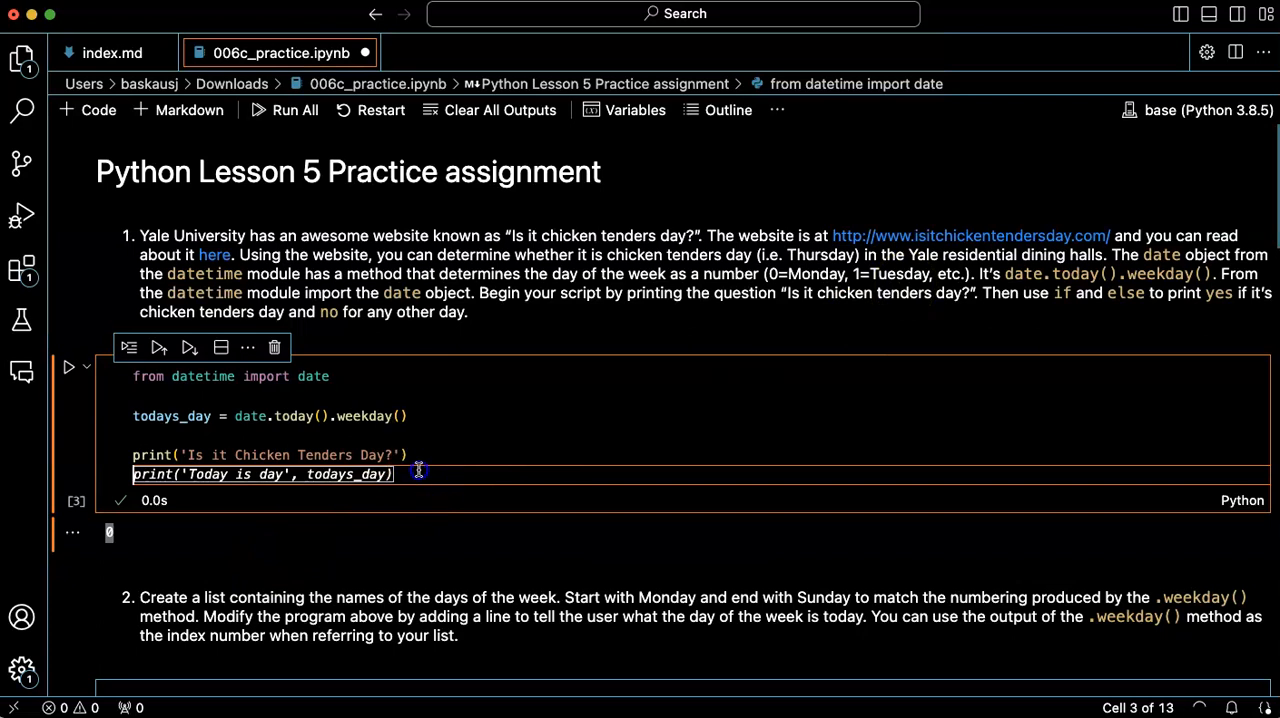
Step: Add an if todays_day == 3 block printing 'Yes!', else 'No.', and run it for 'No.'
{"action": "type", "text": "if todays_day == 2:"}
{"action": "type", "text": "print('Yes!')"}
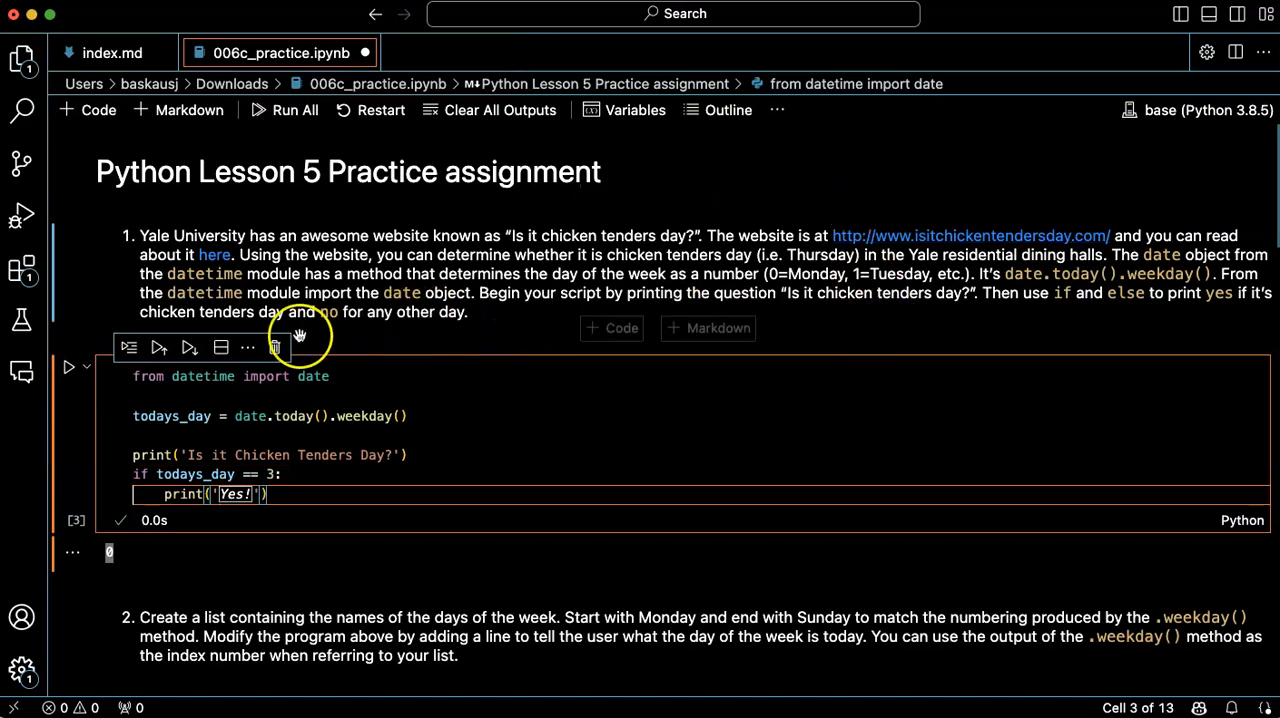
{"action": "mouse_move", "coordinate": [1242, 305]}
{"action": "type", "text": "else:"}
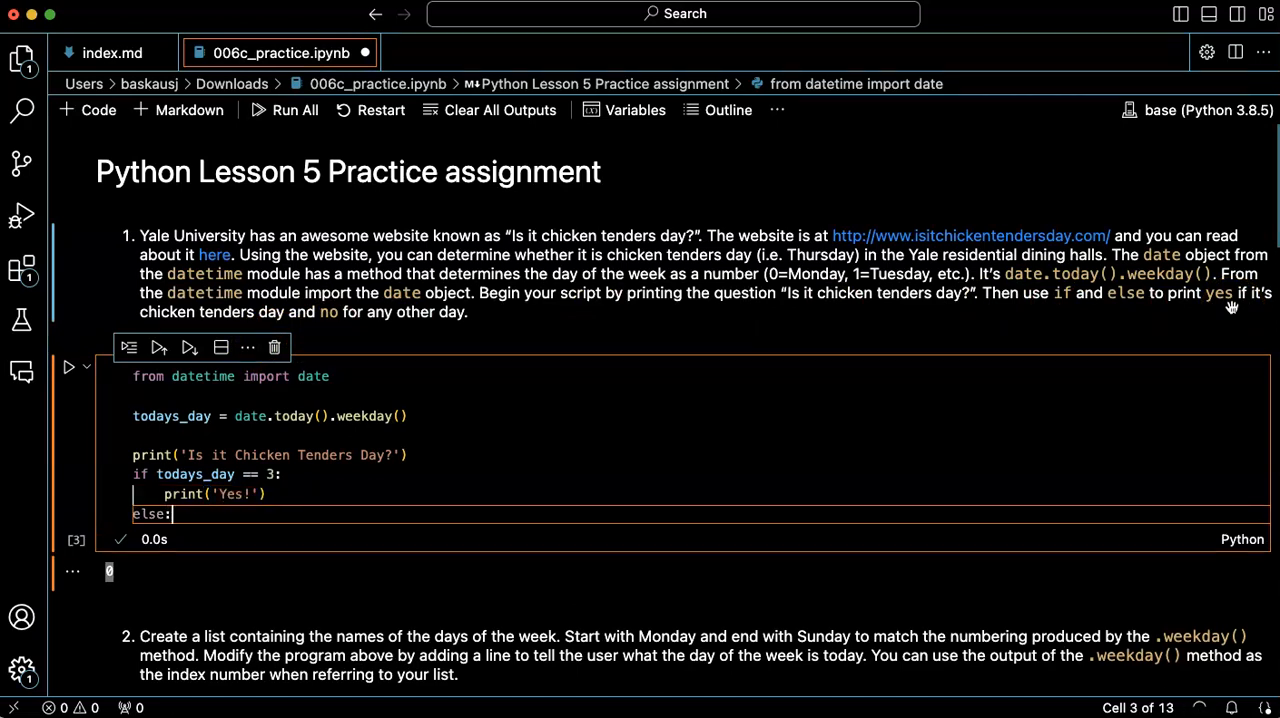
{"action": "type", "text": "print('No.')"}
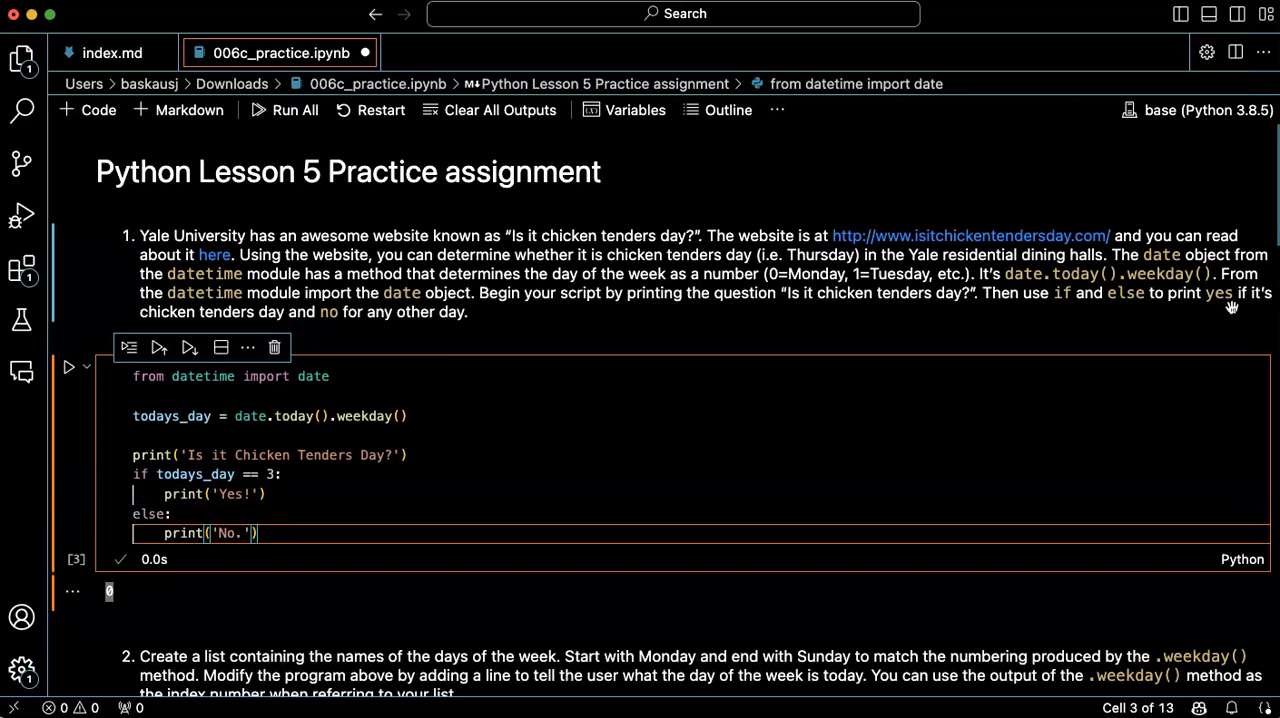
{"action": "mouse_move", "coordinate": [85, 494]}
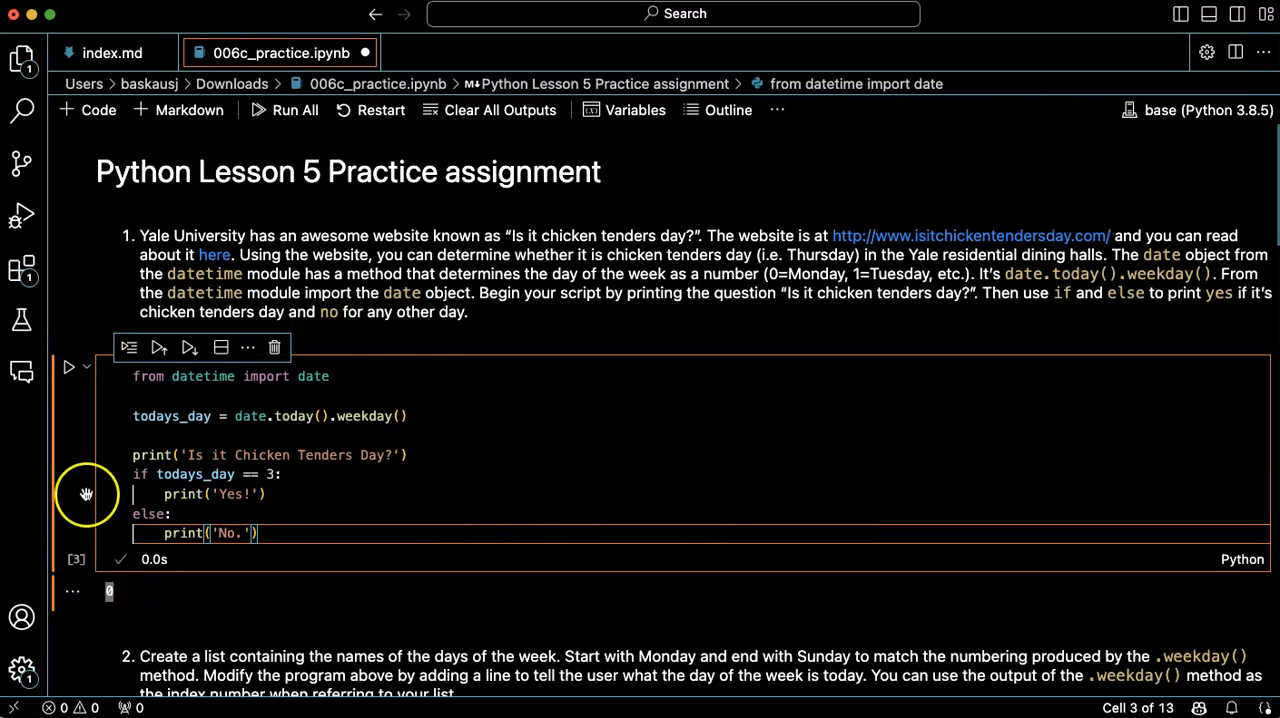
{"action": "left_click", "coordinate": [70, 367]}
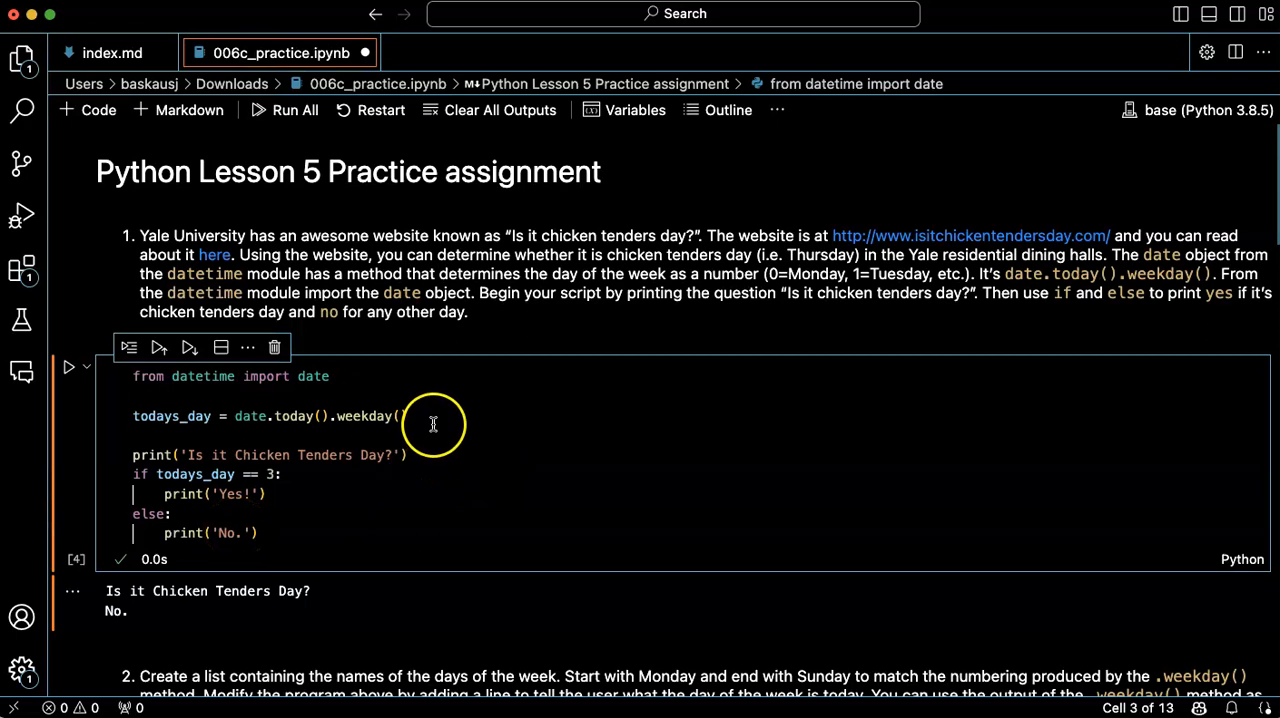
Step: Insert todays_day = 3 below the weekday assignment and rerun, getting 'Yes!'
{"action": "type", "text": "print(todays_day)"}
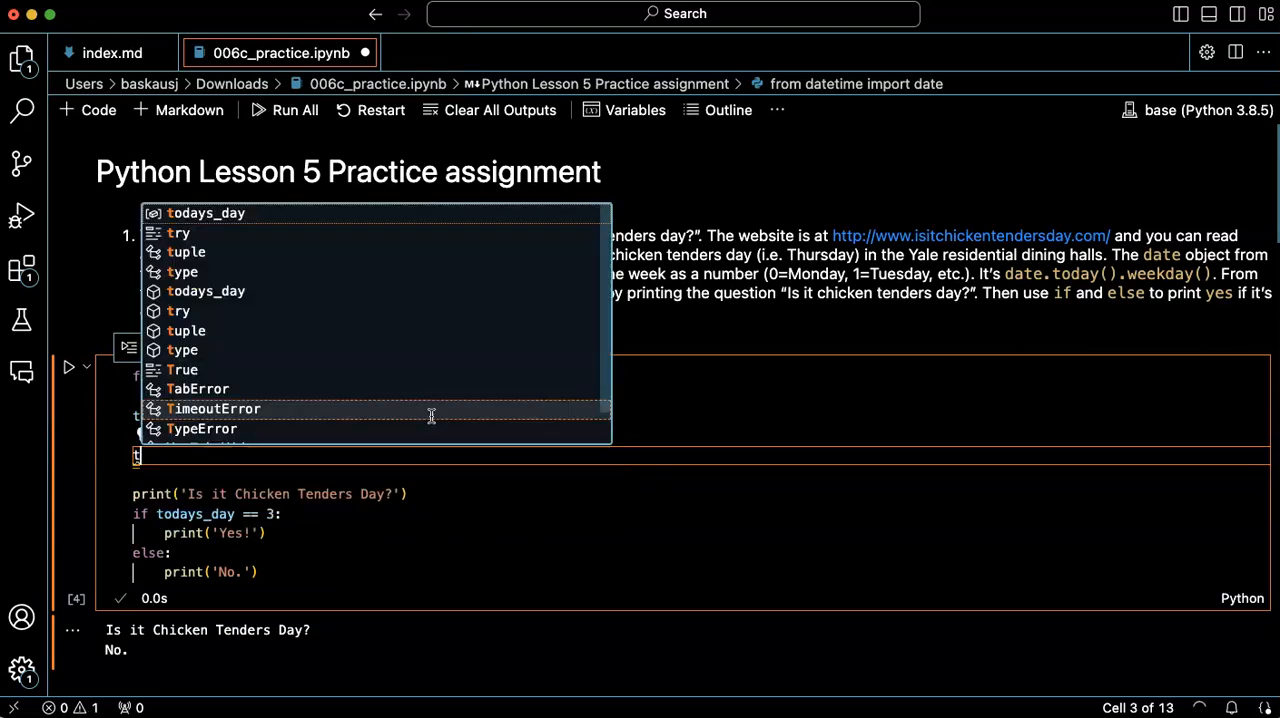
{"action": "type", "text": "odays"}
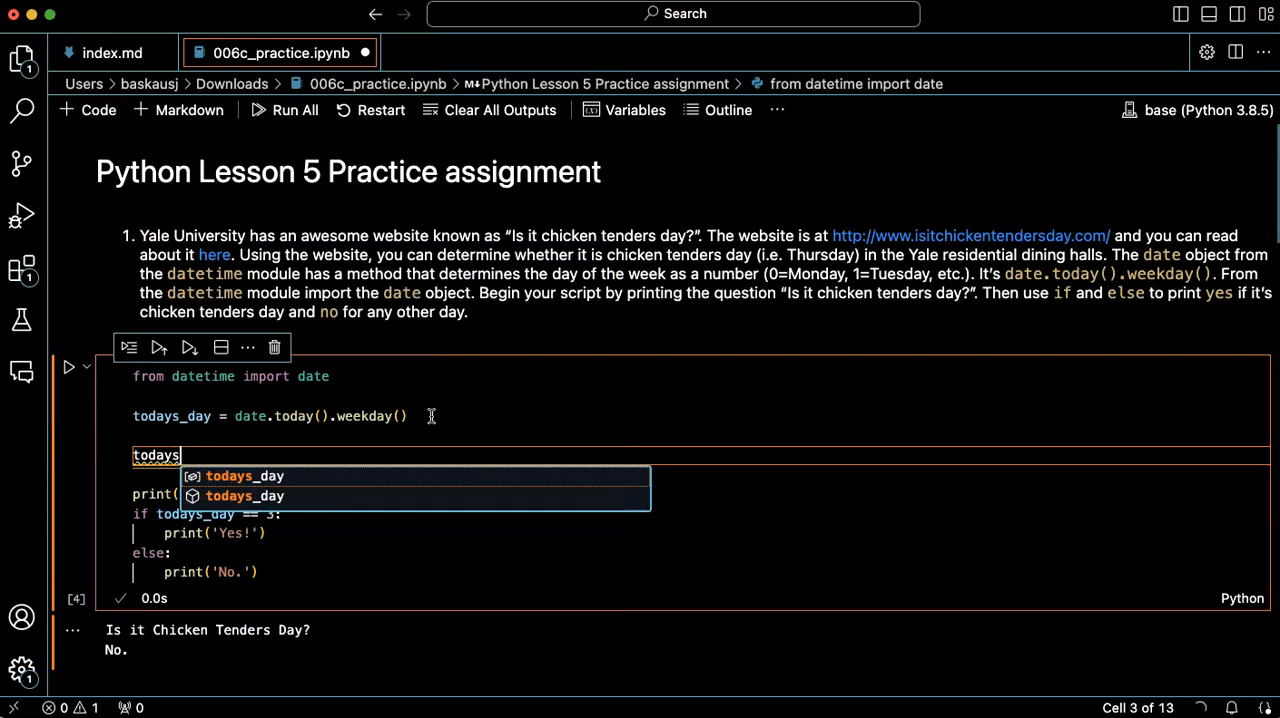
{"action": "type", "text": "_day = 3"}
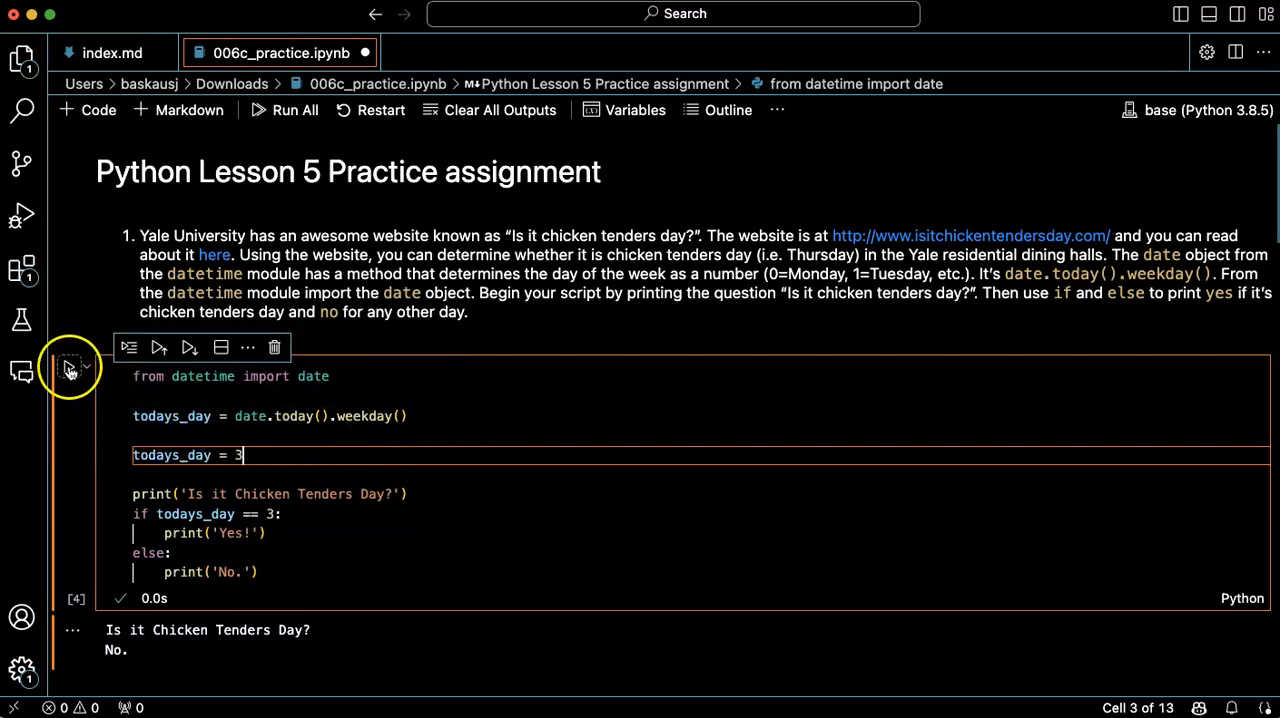
{"action": "left_click", "coordinate": [70, 367]}
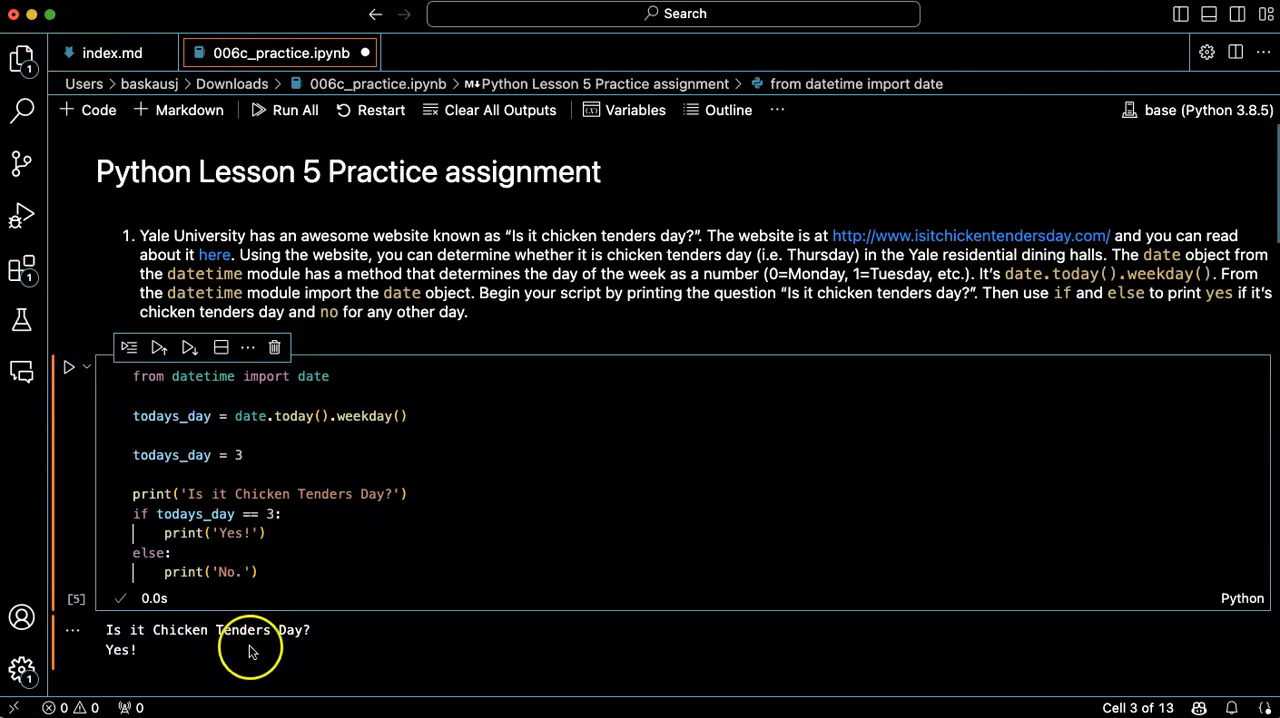